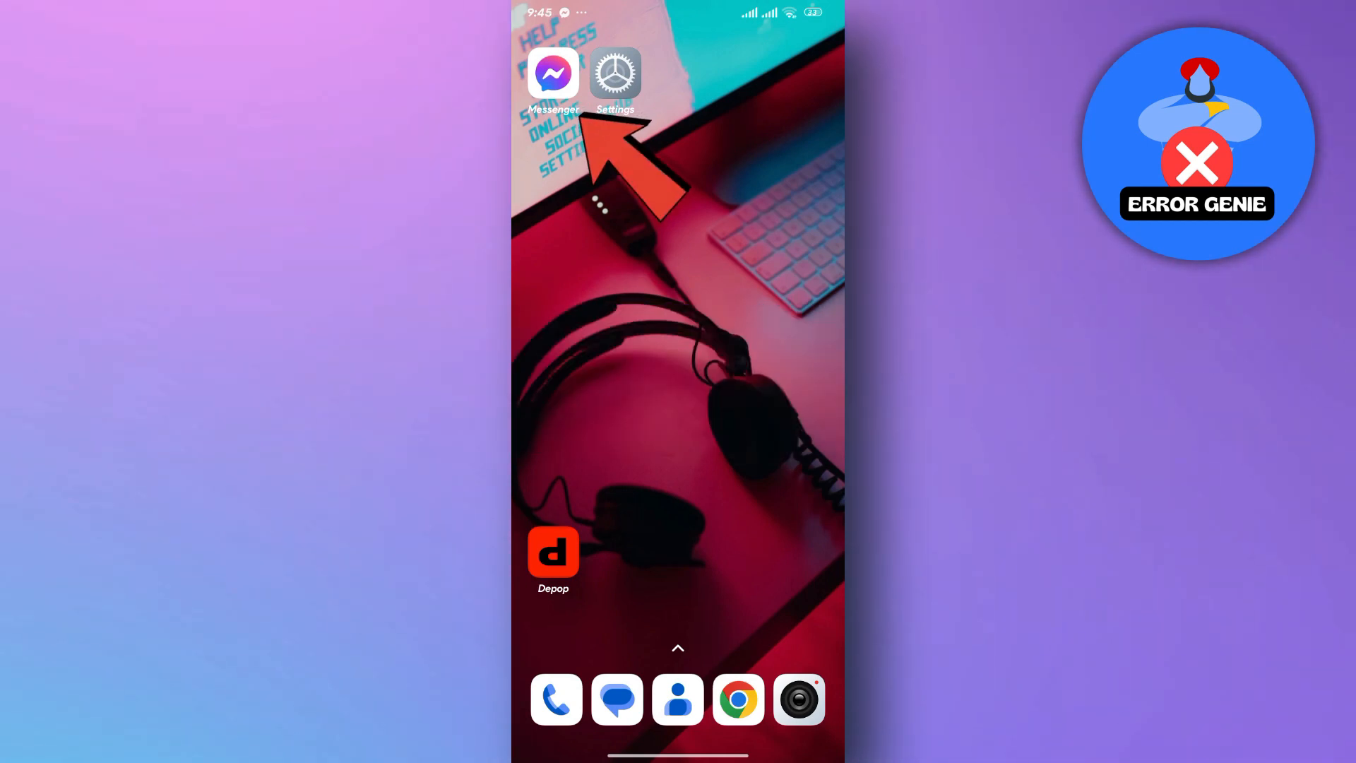
# Launch Messenger and show its side menu of chats, marketplace, requests and archive.
pyautogui.click(553, 73)
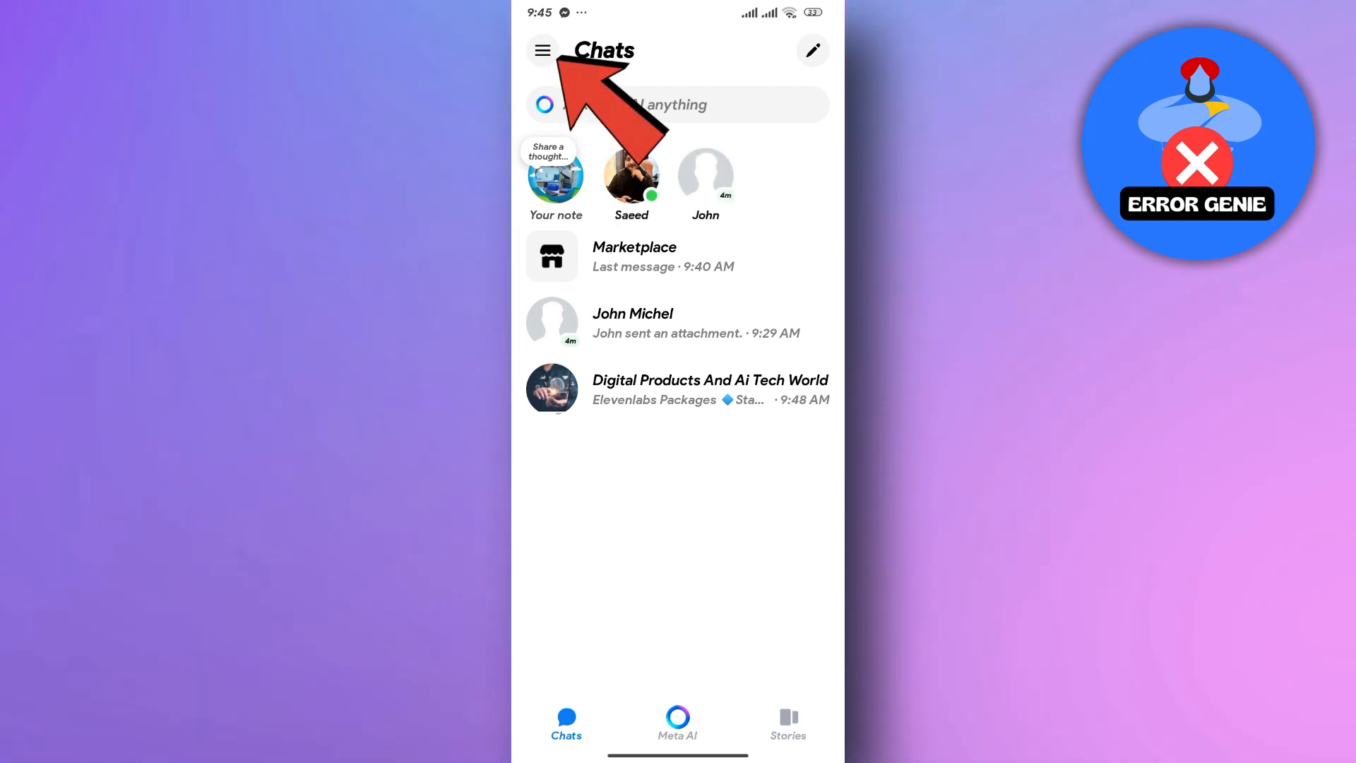
pyautogui.click(543, 51)
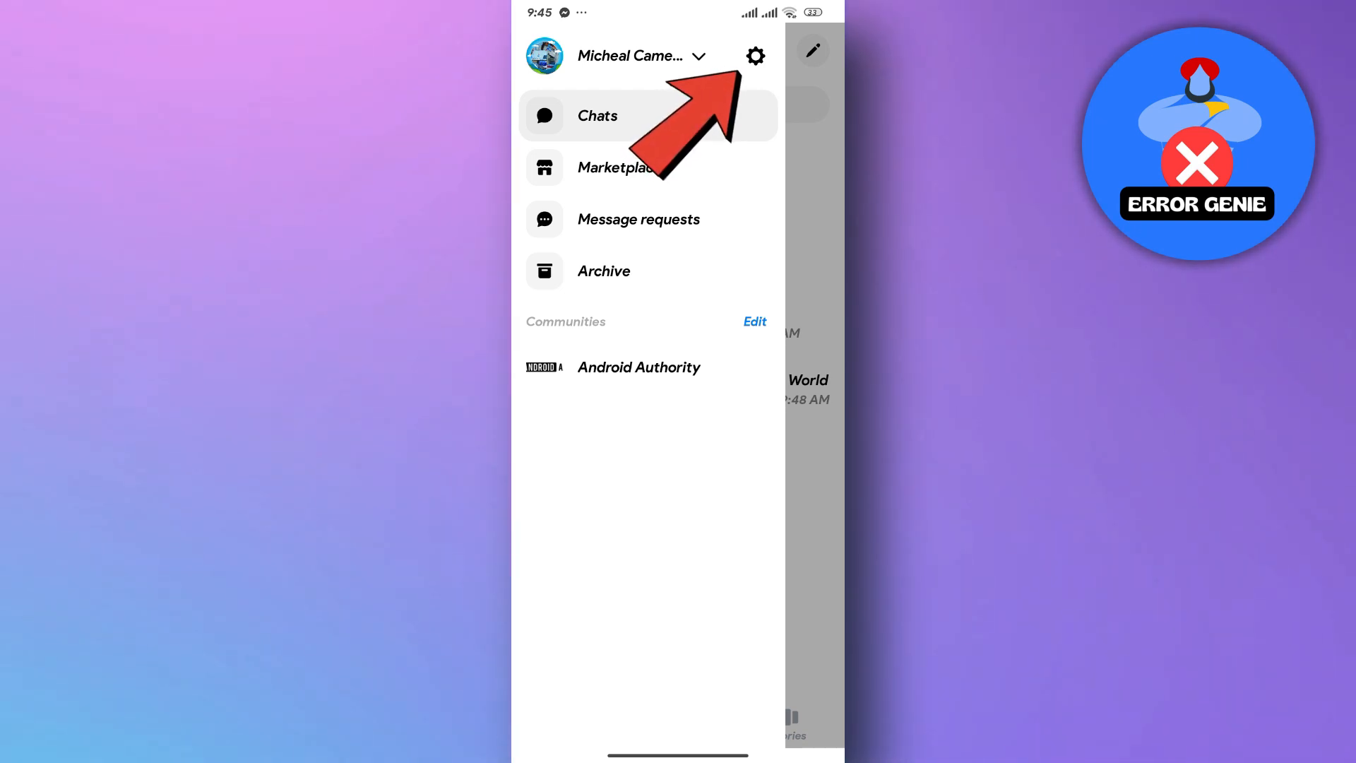
pyautogui.click(755, 55)
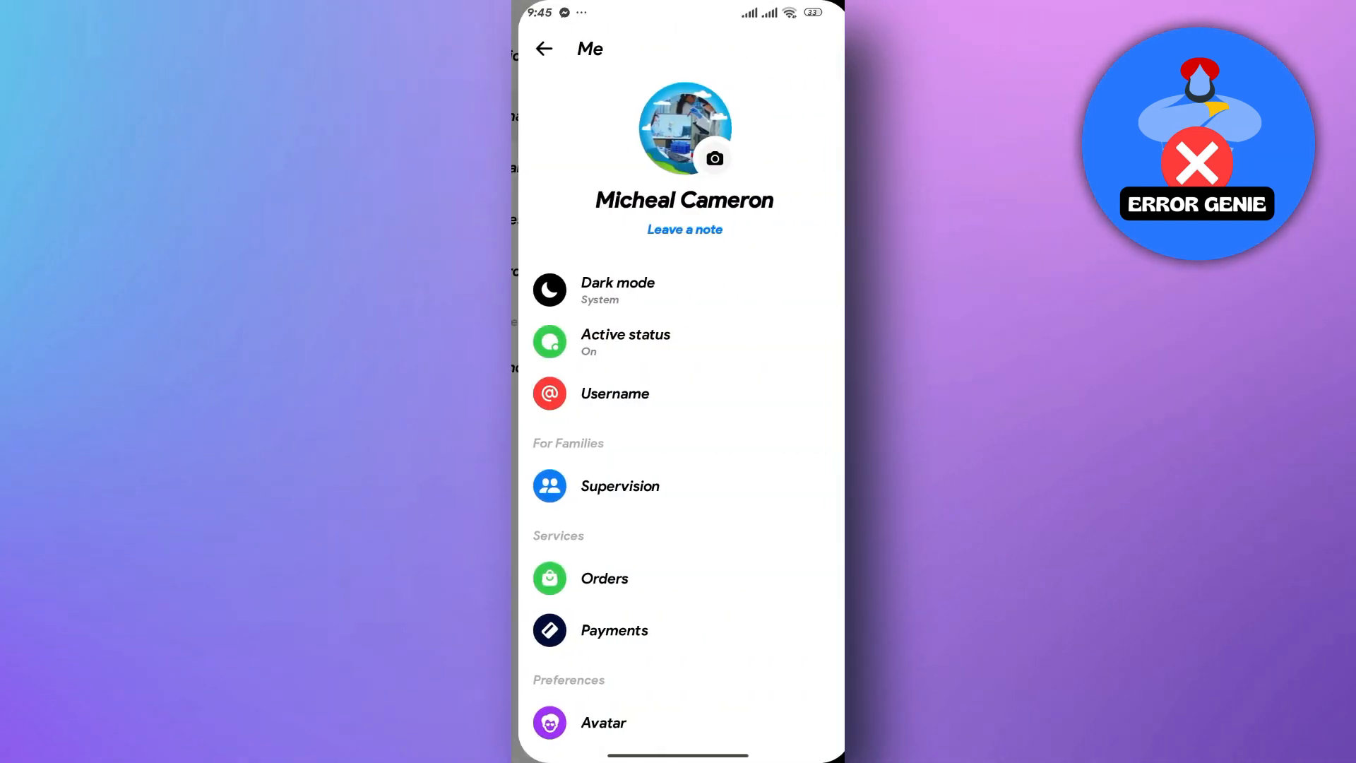
pyautogui.scroll(-3)
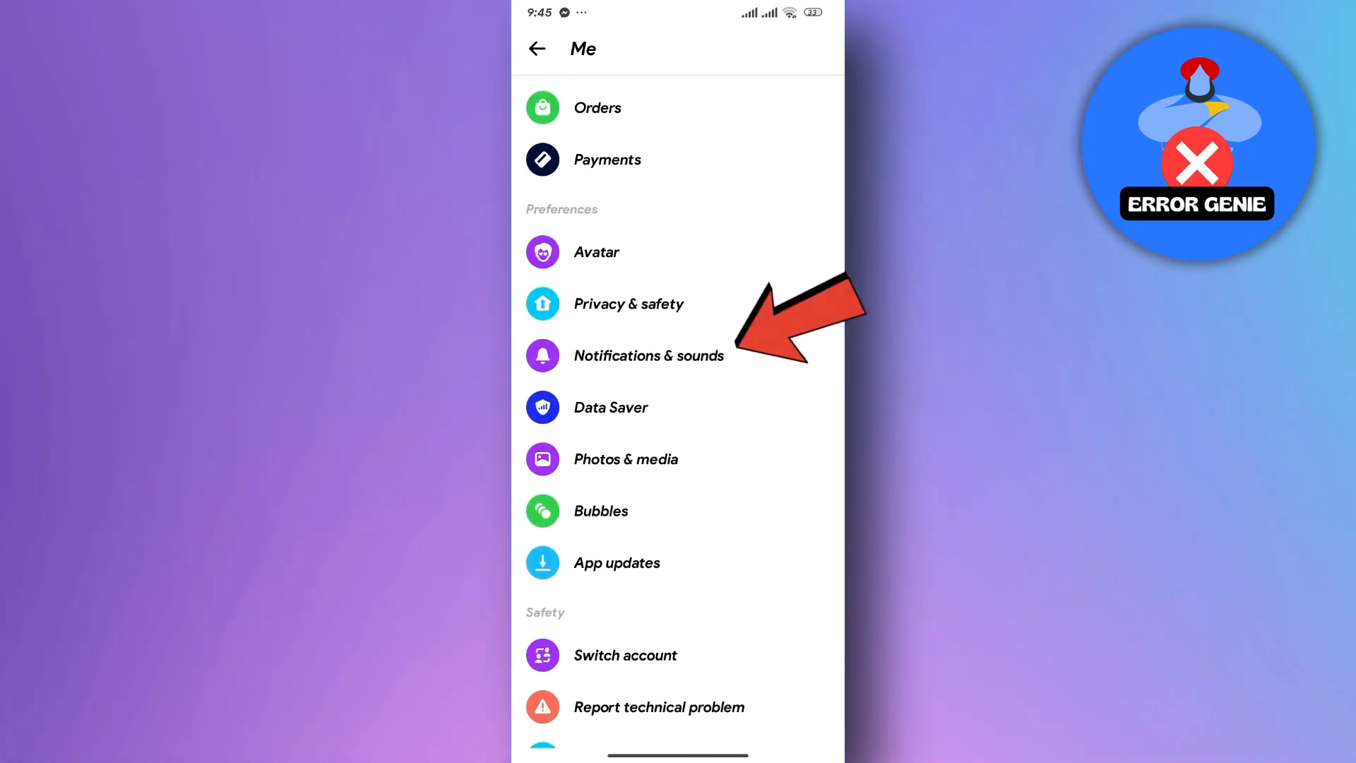
pyautogui.click(648, 355)
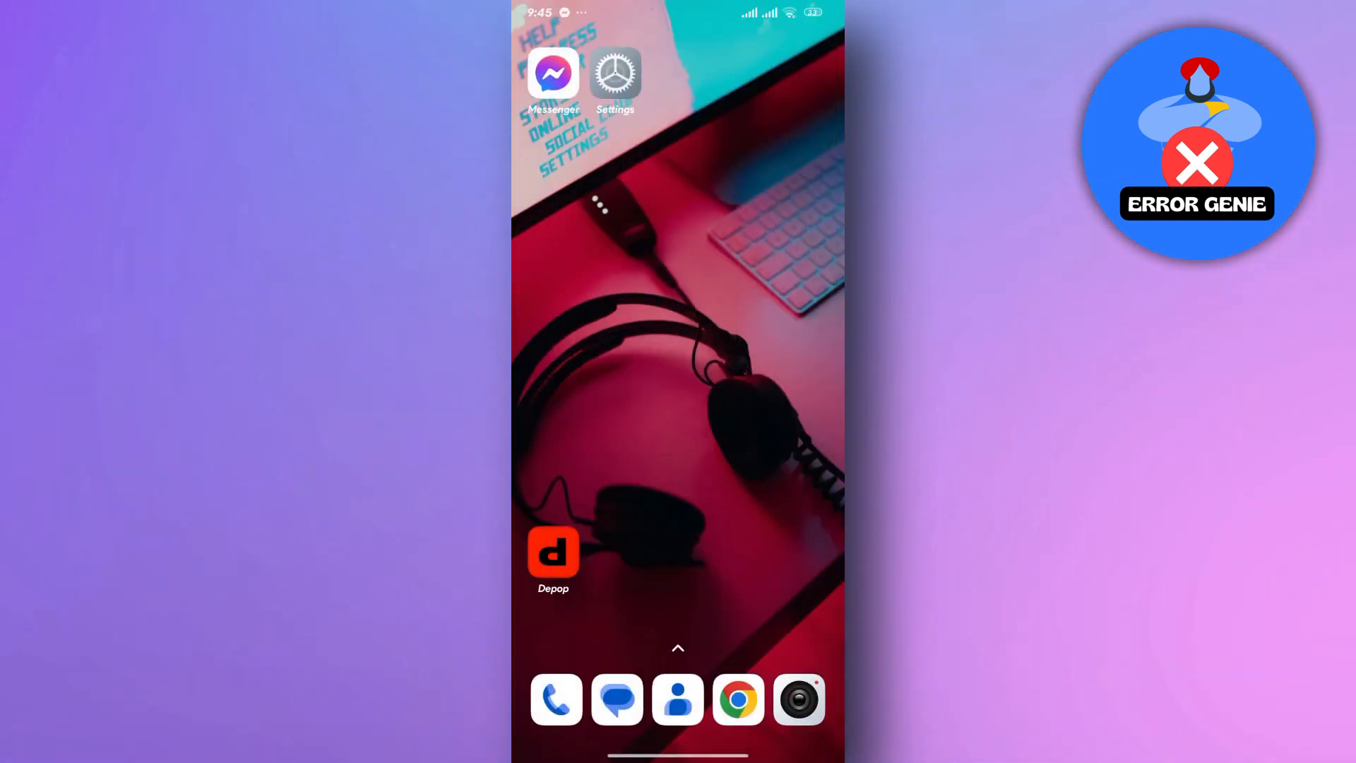
# In Android Settings, go through Notifications & status bar and App notifications to Messenger's page.
pyautogui.click(615, 72)
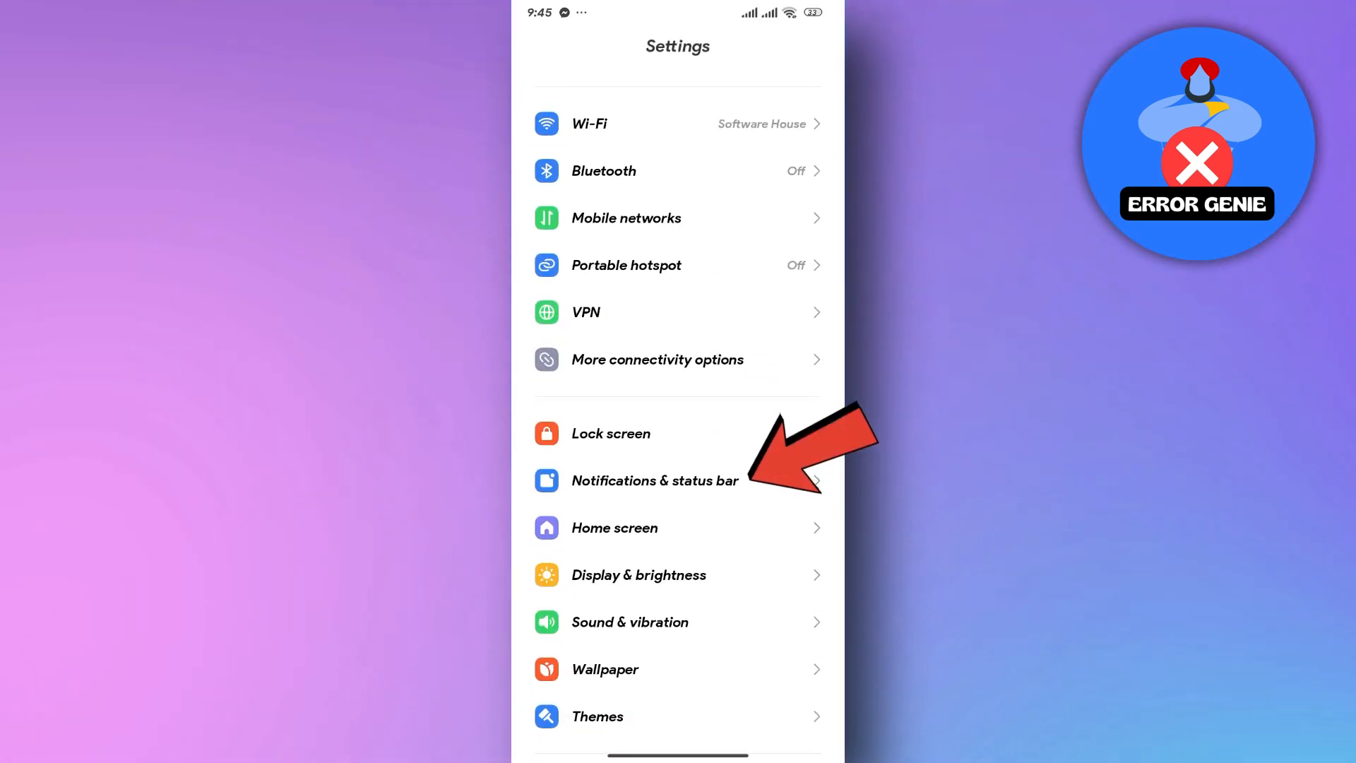
pyautogui.click(655, 480)
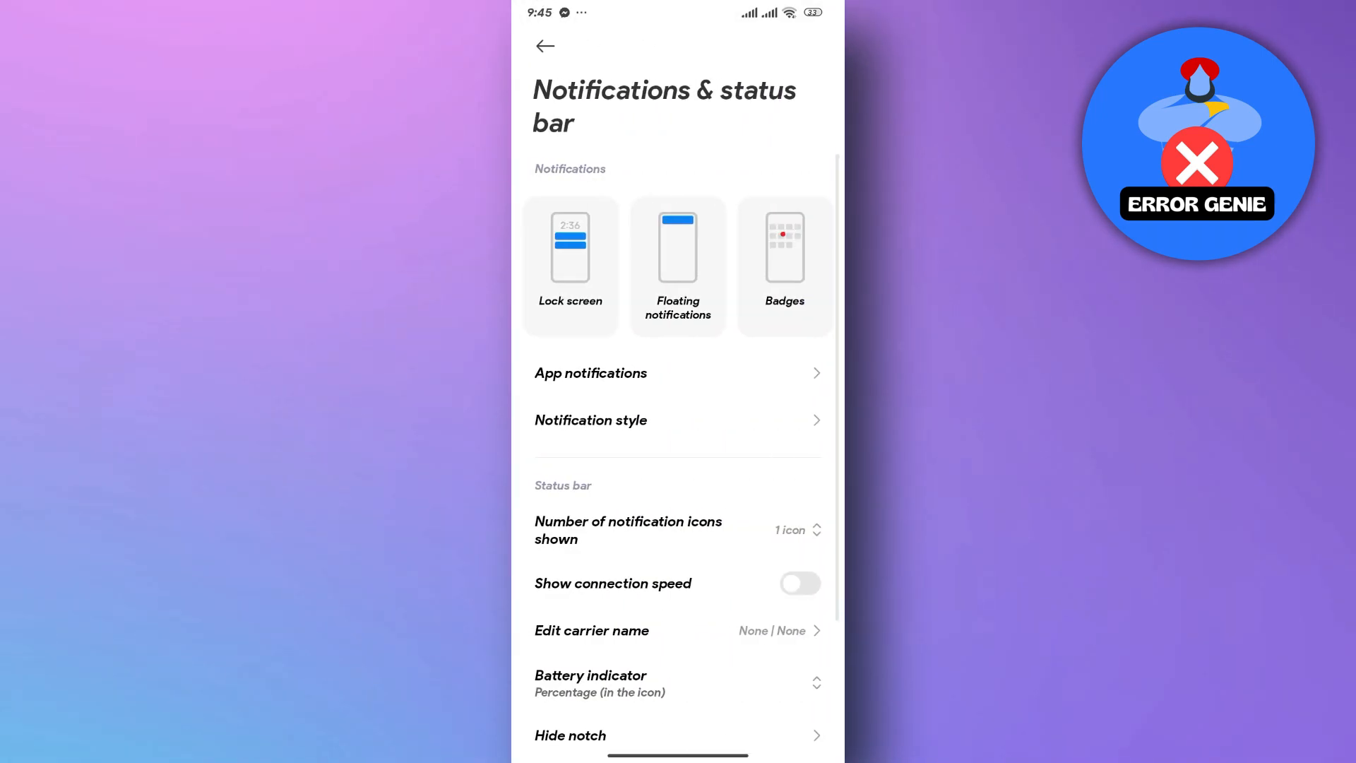
pyautogui.click(590, 373)
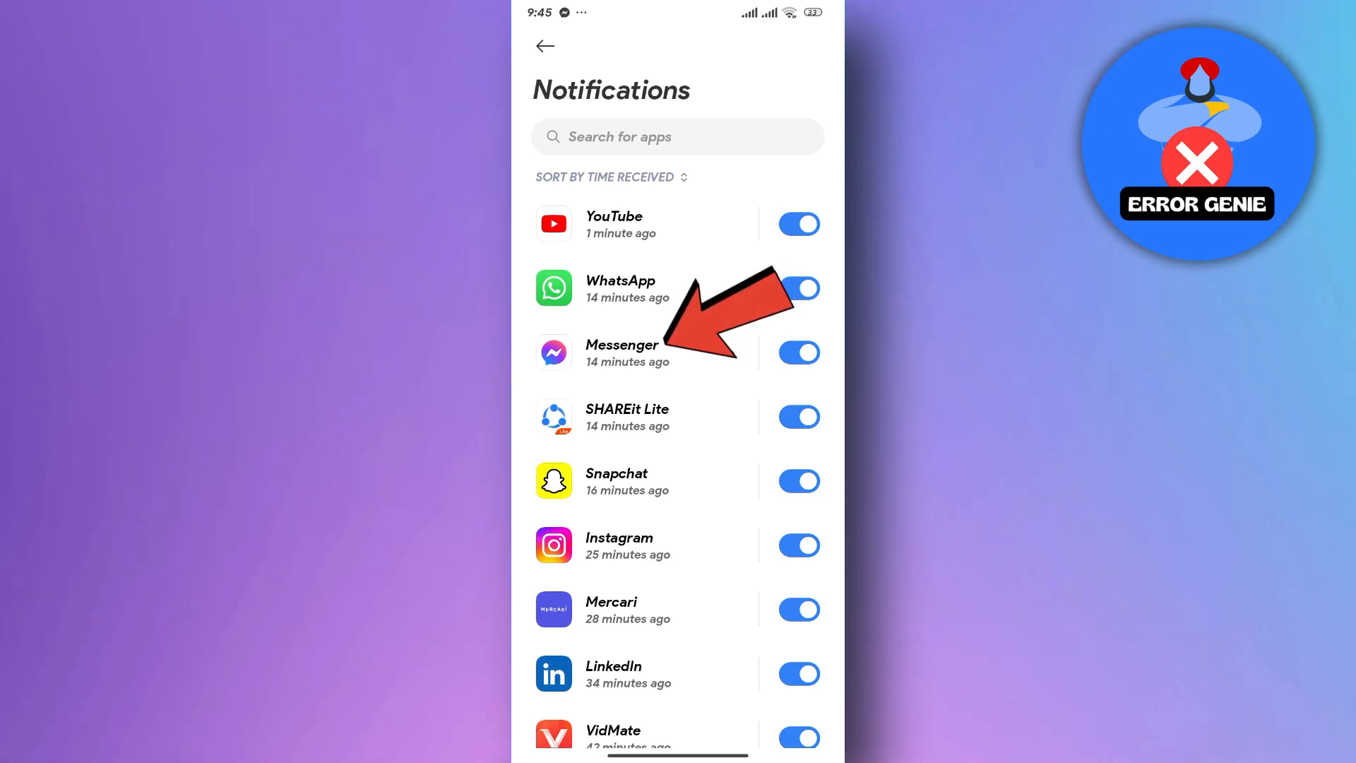
pyautogui.click(621, 351)
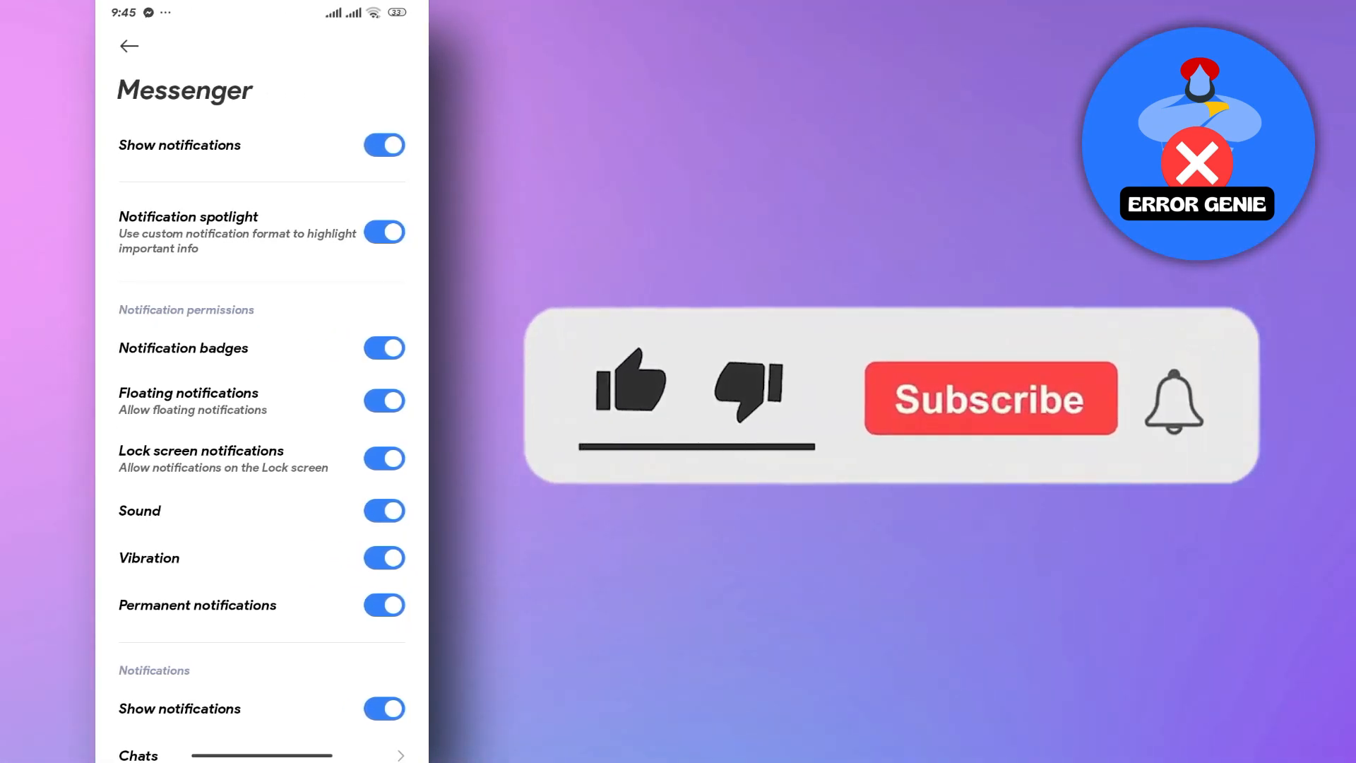
pyautogui.click(989, 398)
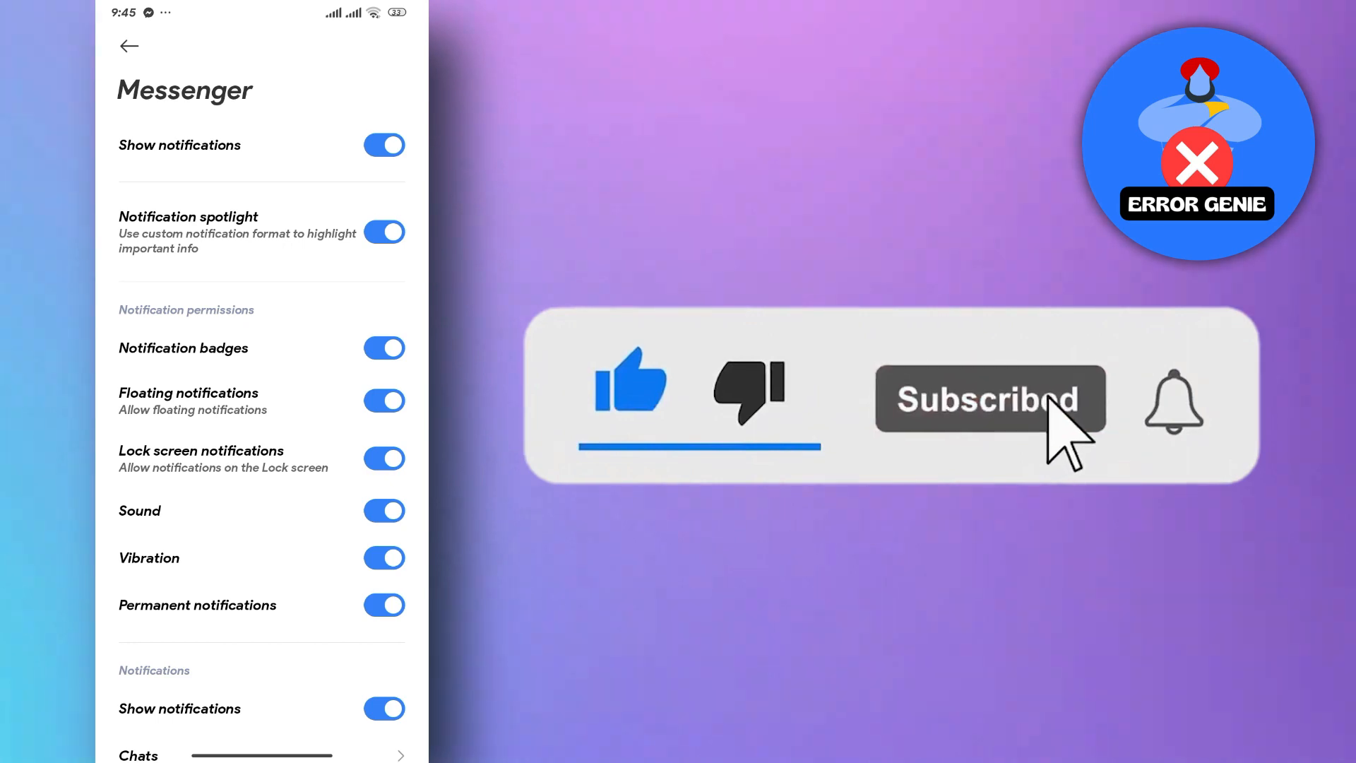